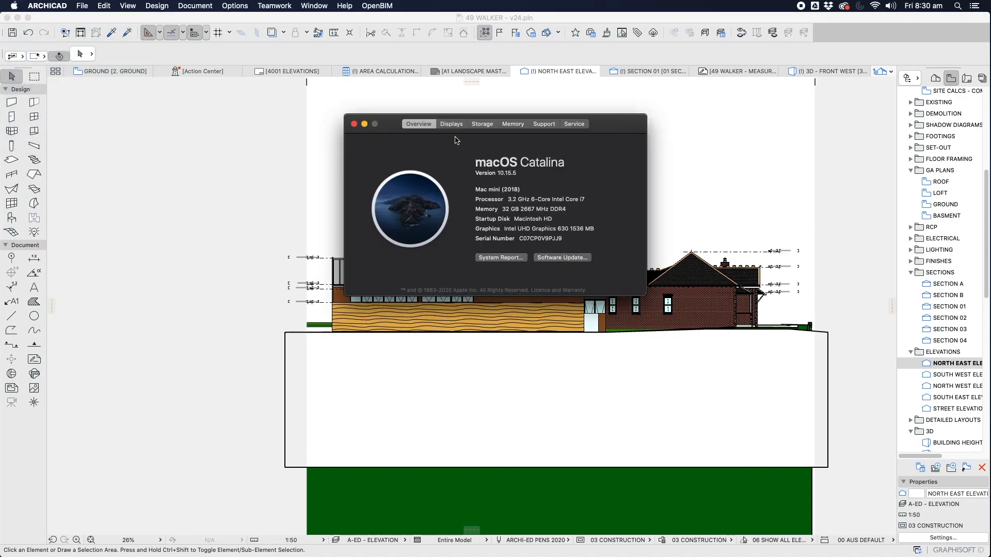
{"action": "mouse_move", "coordinate": [505, 217]}
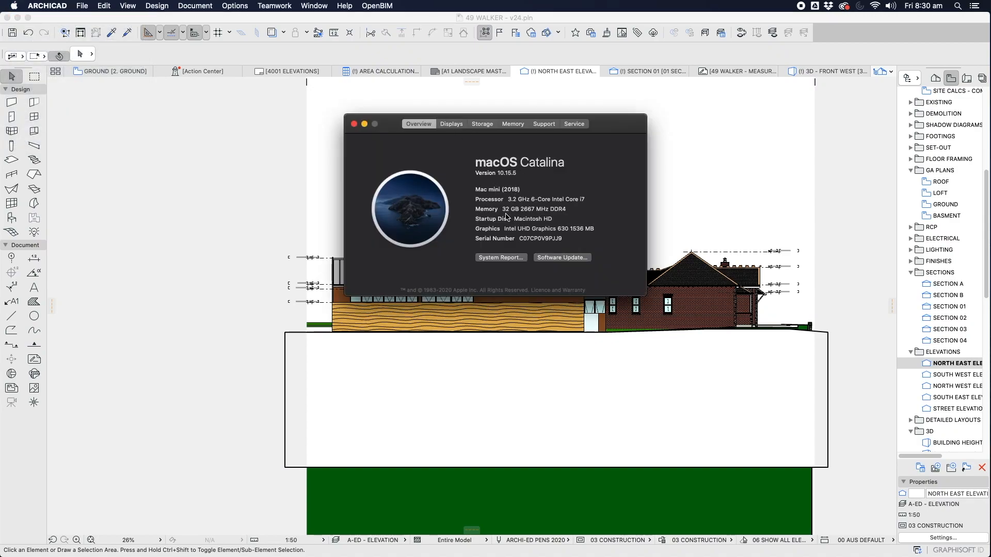
{"action": "mouse_move", "coordinate": [540, 208]}
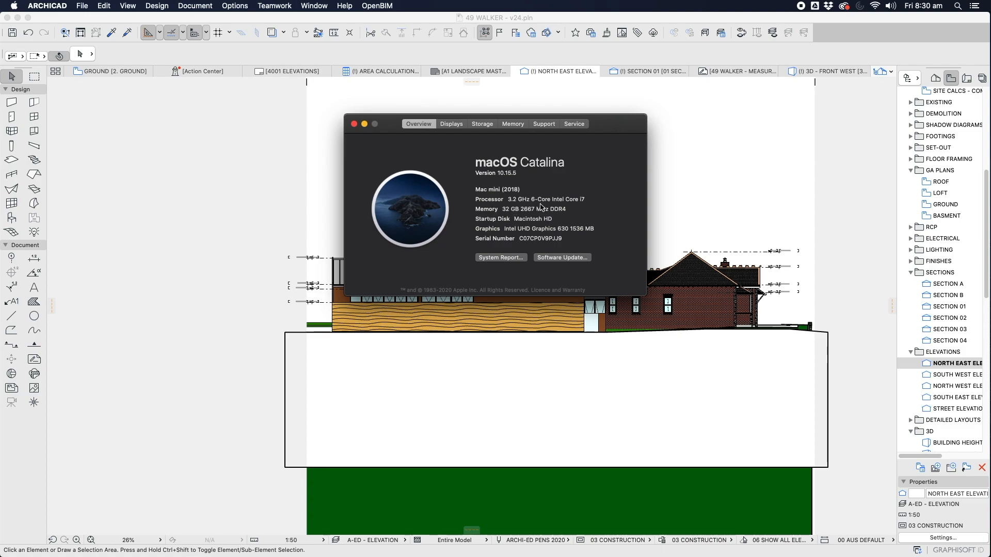
- Show the Layer Settings (Model Views) with all layer combinations and the model's layer list
{"action": "left_click", "coordinate": [482, 124]}
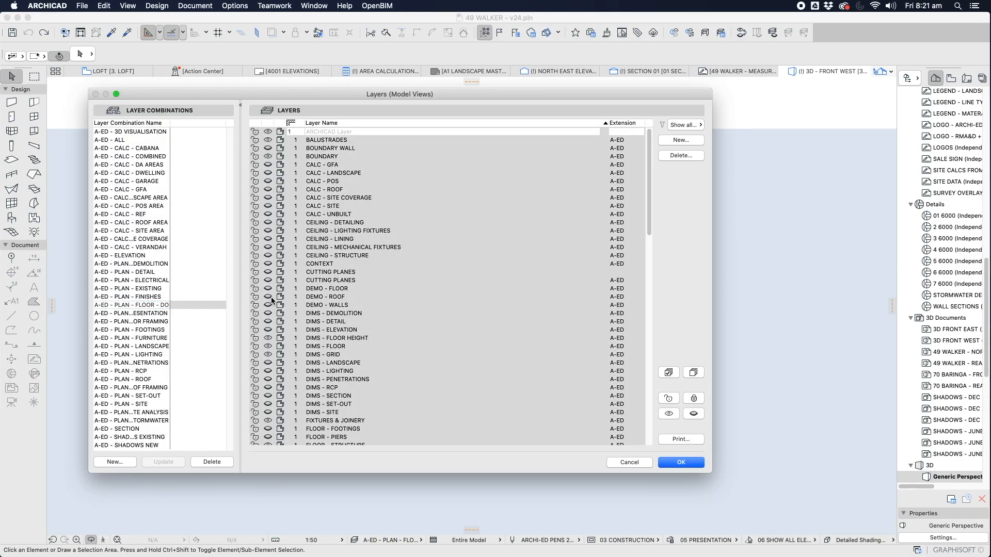
- Confirm the layer settings with OK so the 3D window rebuilds the whole house with its roofs
{"action": "left_click", "coordinate": [680, 462]}
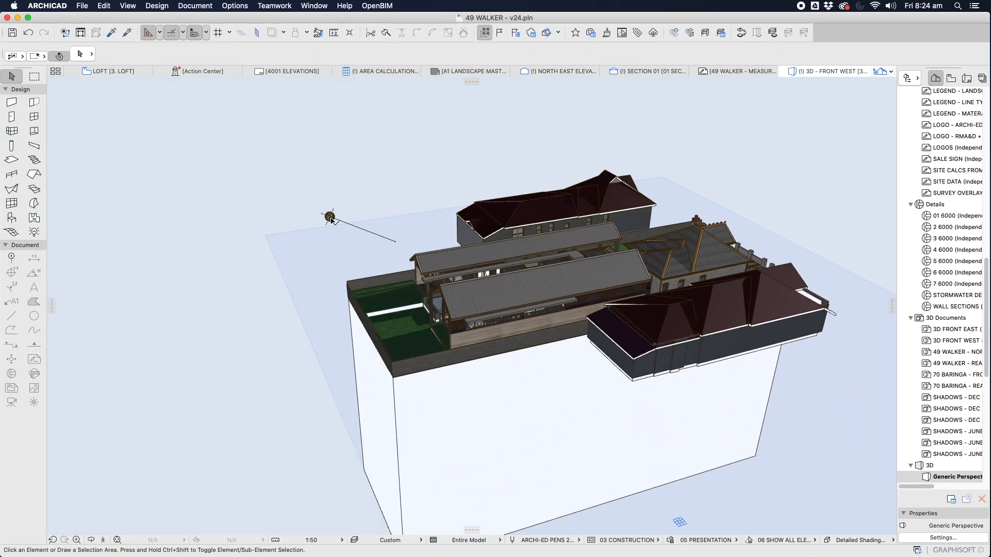
{"action": "right_click", "coordinate": [328, 217]}
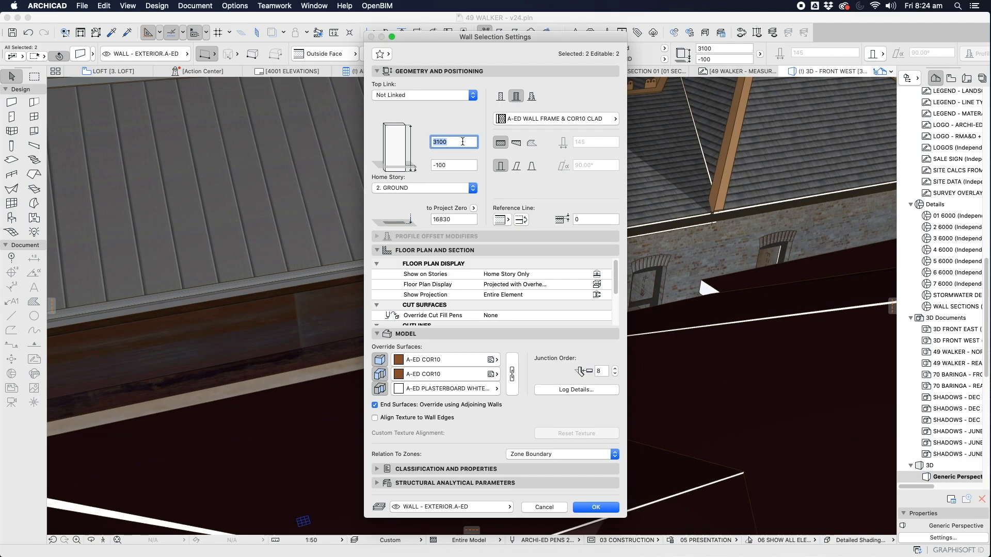
- Set the two selected exterior walls to a height of 1800 instead of 3100
{"action": "type", "text": "1800"}
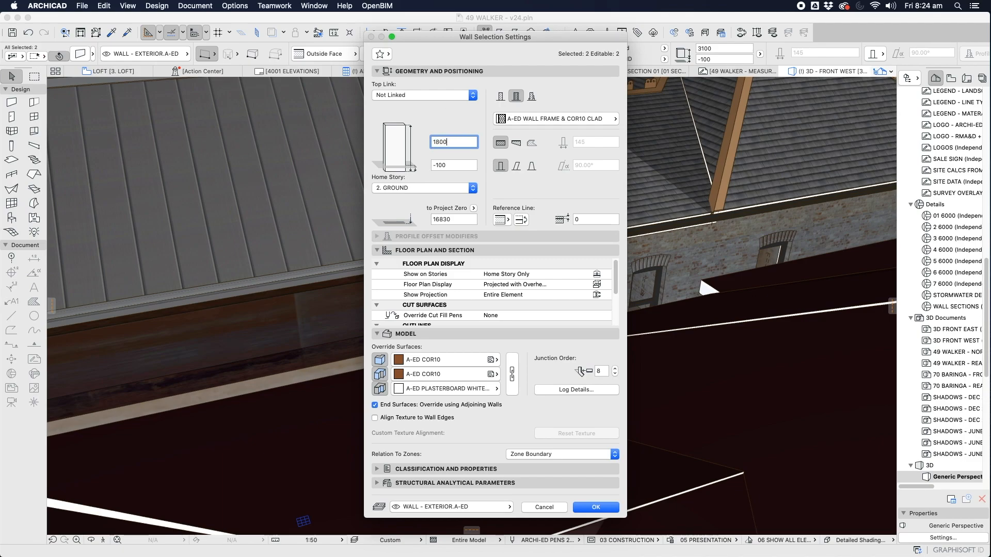
{"action": "left_click", "coordinate": [594, 507]}
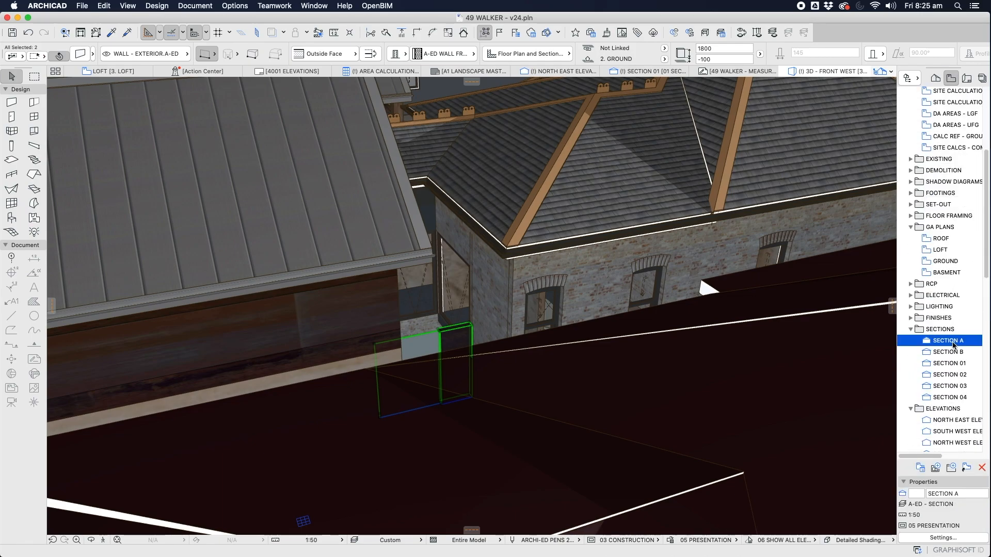
- Bring up Section A from the Project Map, cutting through the stair and windows
{"action": "double_click", "coordinate": [948, 340]}
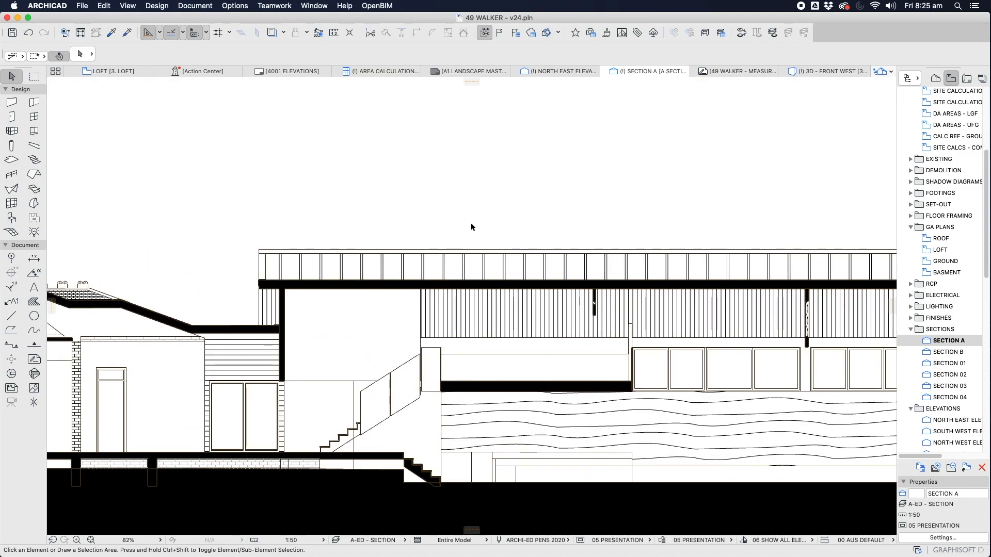
- Zoom around Section A before moving on to Section 01 with the gabled roofs and basement
{"action": "scroll", "scroll_direction": "down", "scroll_amount": 3}
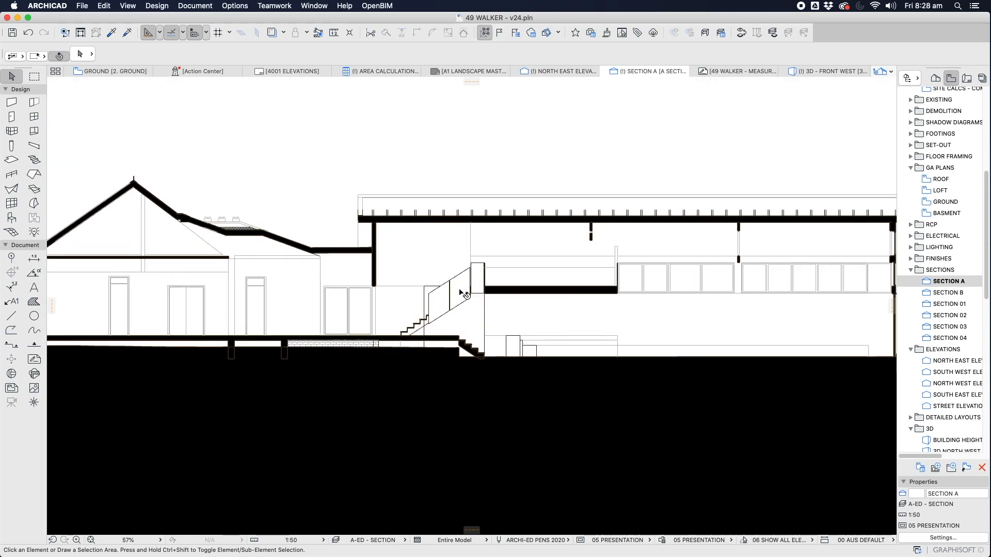
{"action": "scroll", "scroll_direction": "down", "scroll_amount": 3}
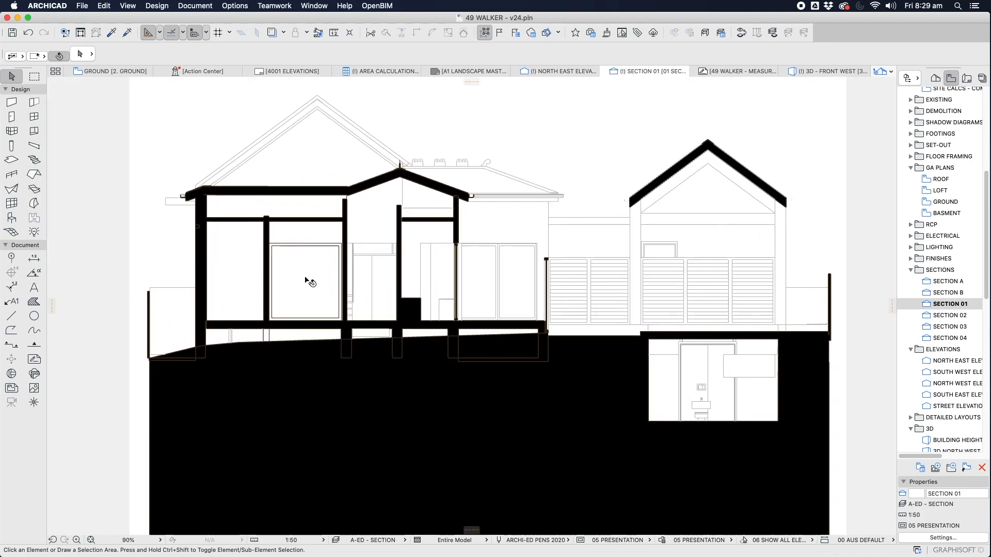
- Switch to the North East elevation and zoom to see the full timber-clad facade and brick wing
{"action": "left_click", "coordinate": [562, 71]}
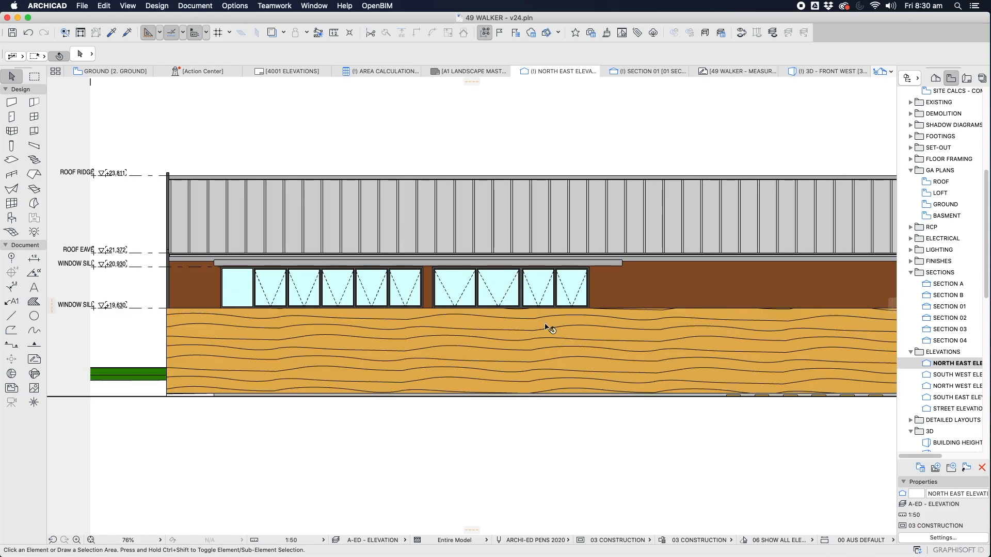
{"action": "scroll", "scroll_direction": "down", "scroll_amount": 3}
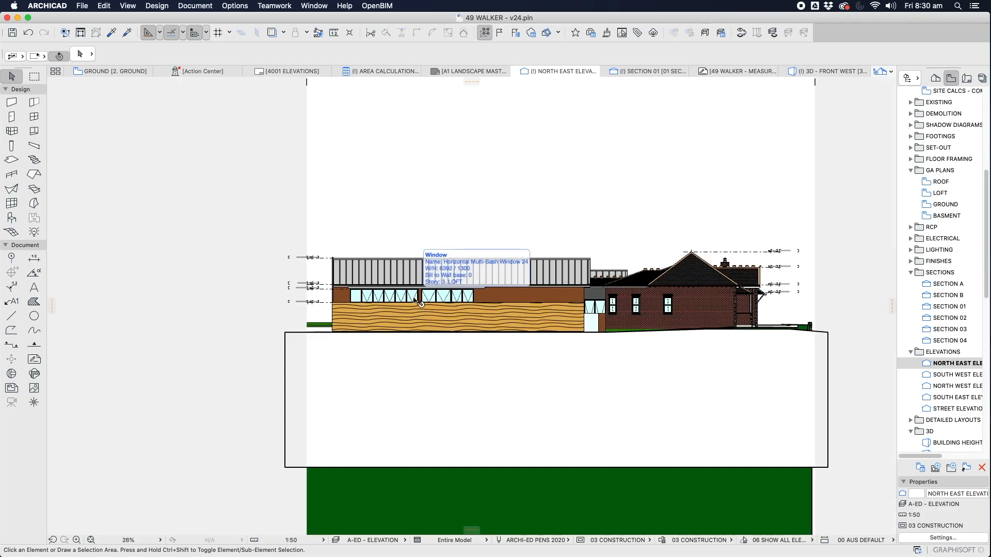
{"action": "mouse_move", "coordinate": [19, 11]}
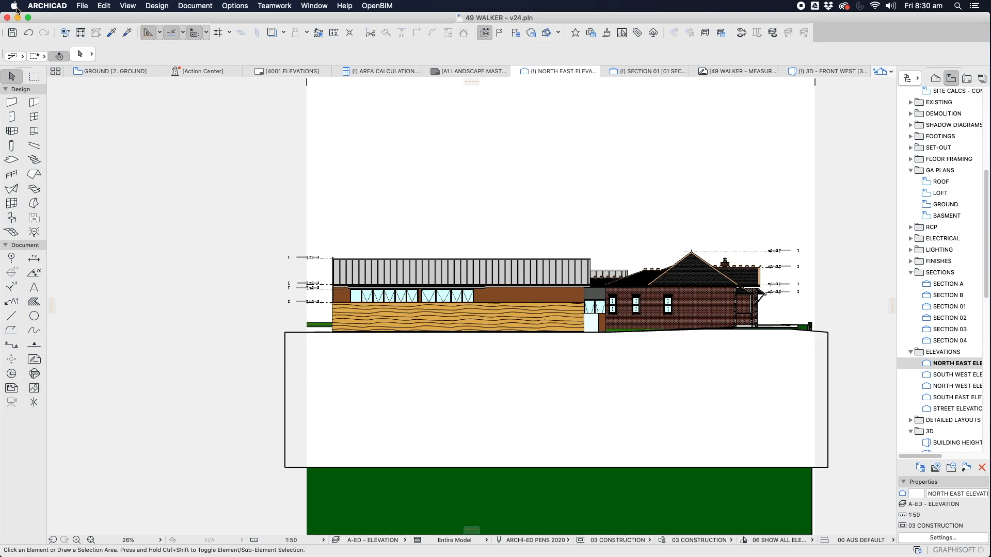